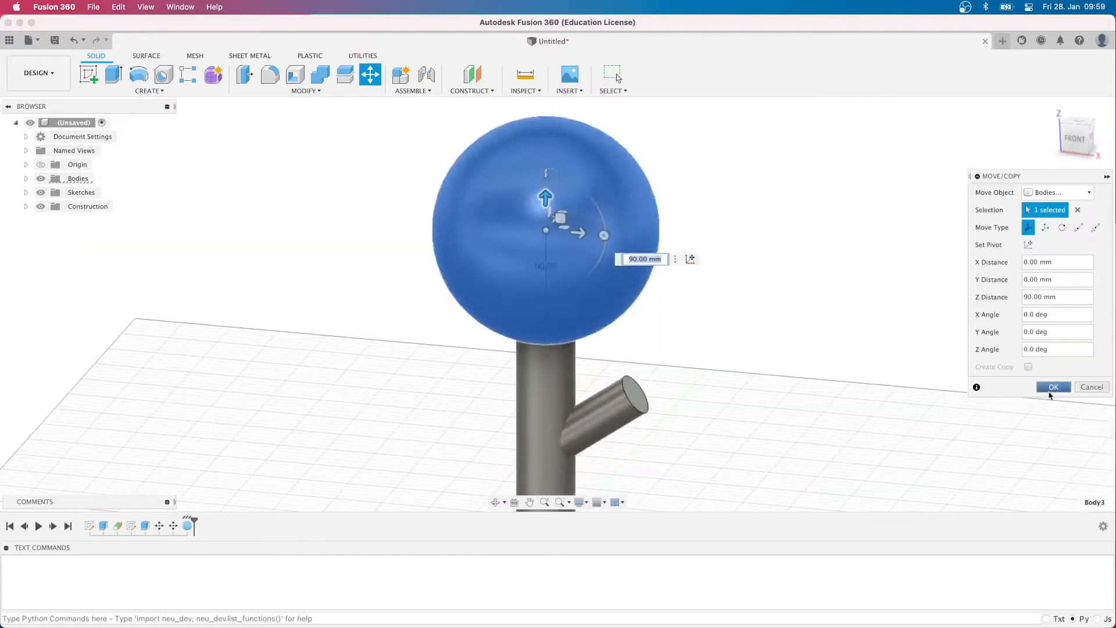
- Confirm moving the blue sphere body 90 mm up along Z
click(1053, 387)
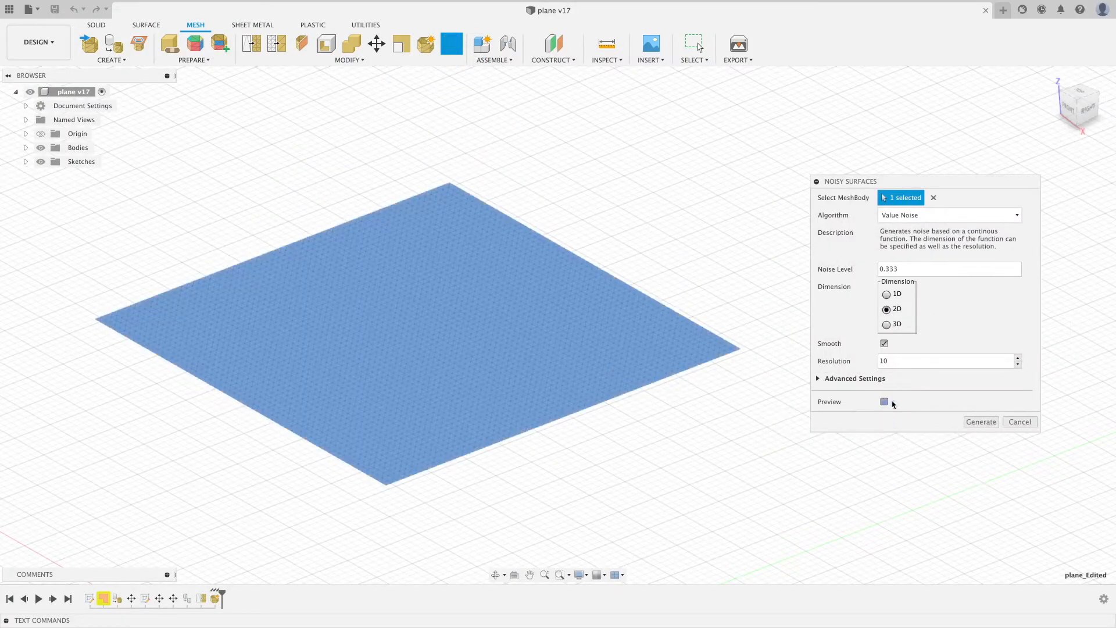
- Preview Value Noise on the plane mesh and lower Resolution to 5
click(885, 400)
text(5)
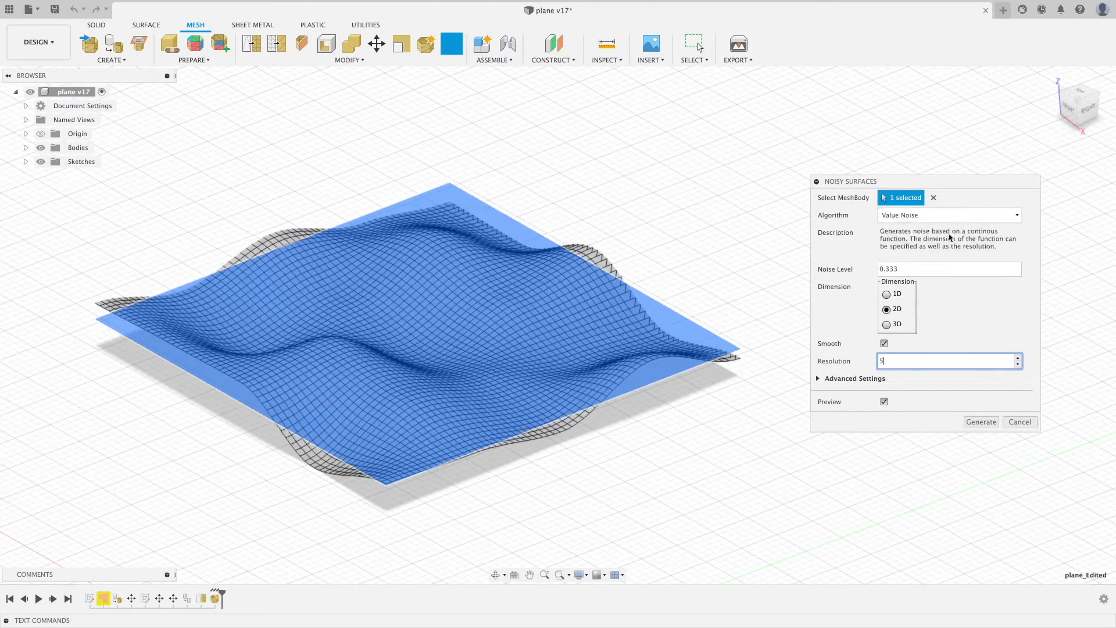
click(981, 422)
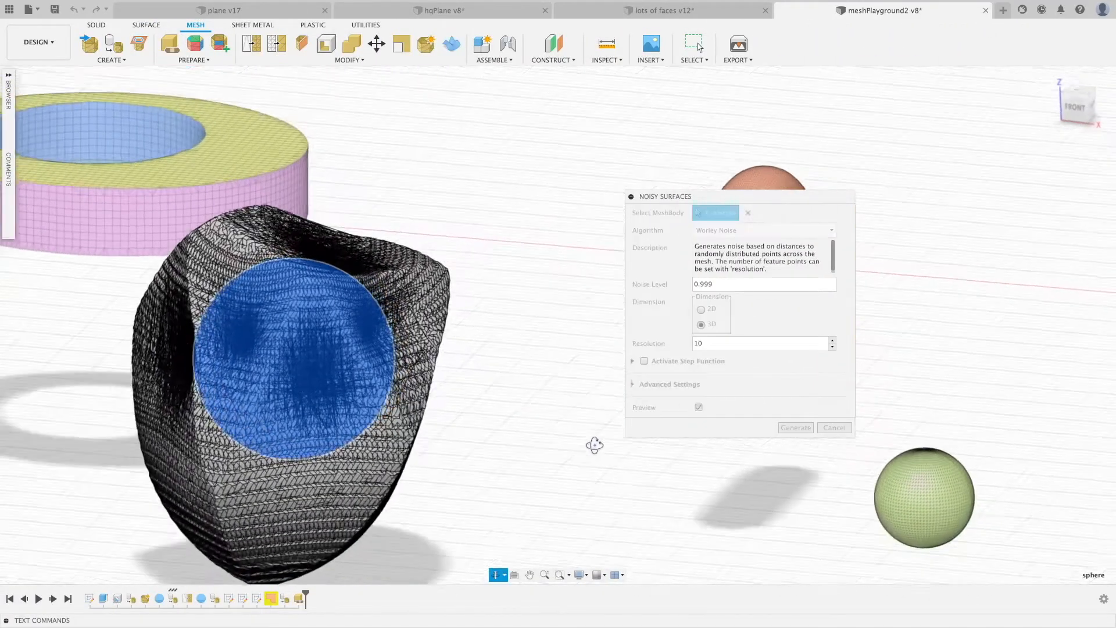
- Set the algorithm to Grunge Map, then preview Perlin Noise at resolution 40 on another plane
click(796, 427)
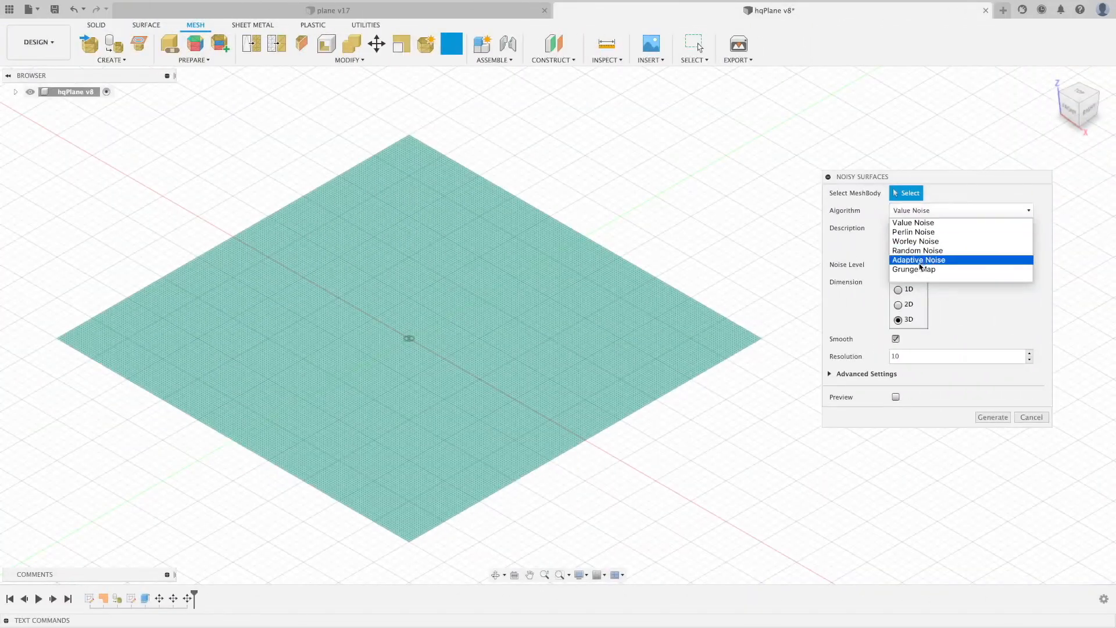
click(914, 269)
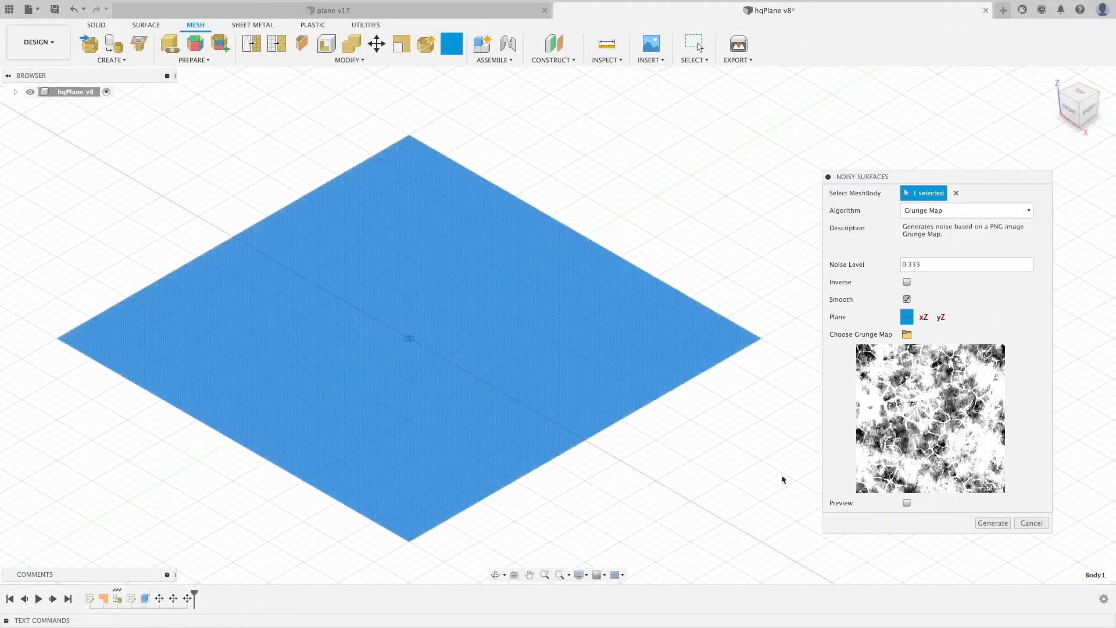
click(906, 502)
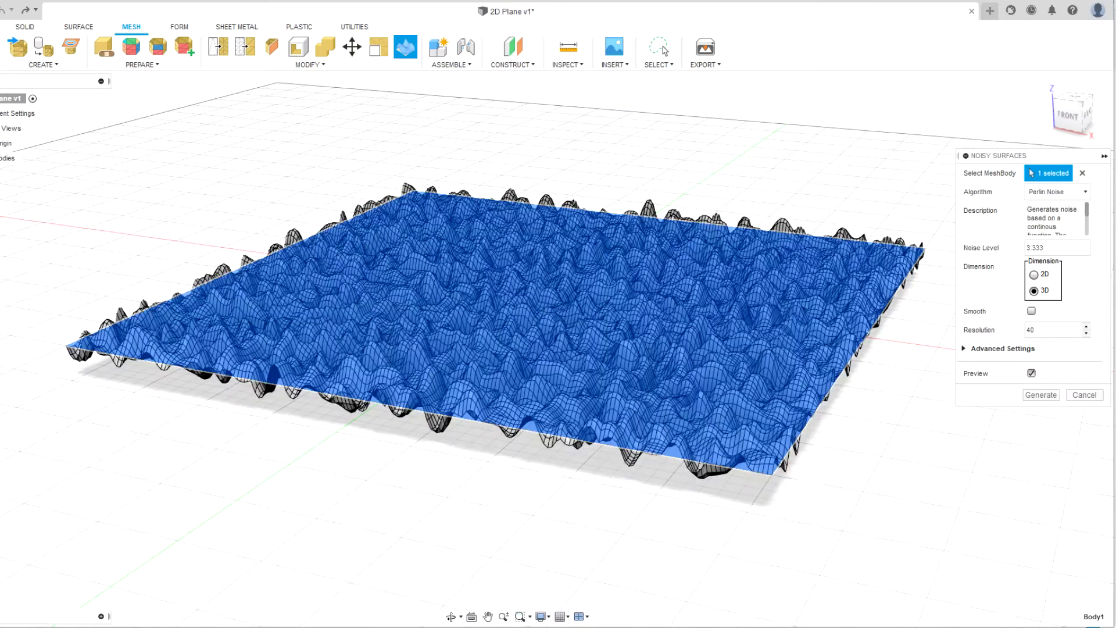
- Switch the noise to Worley Noise and roughen the tree trunk
click(1057, 192)
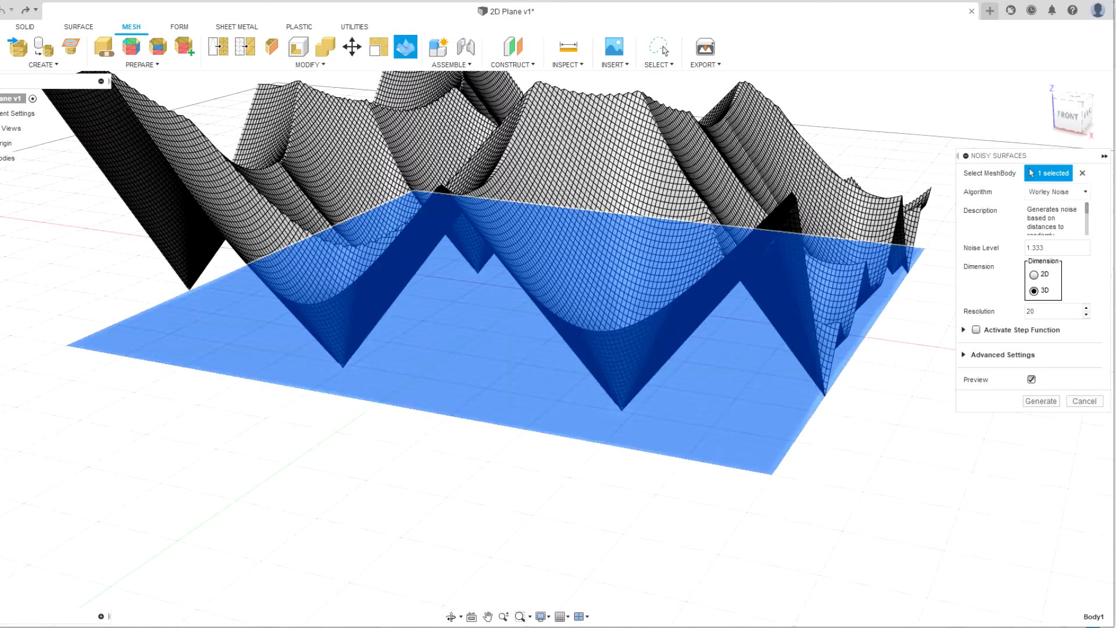
click(904, 10)
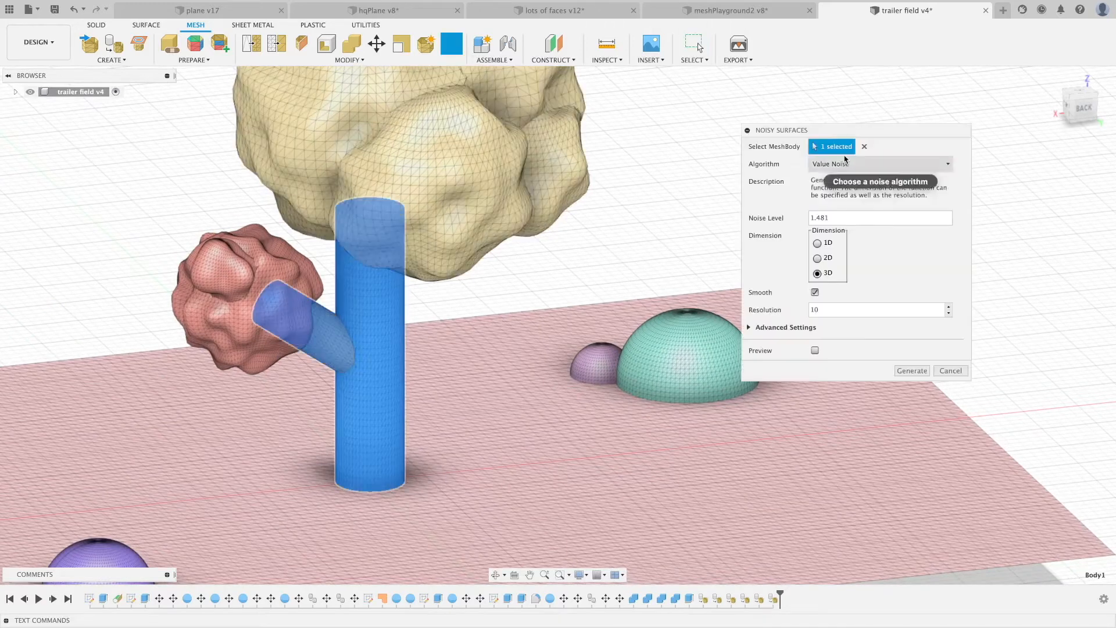
click(912, 371)
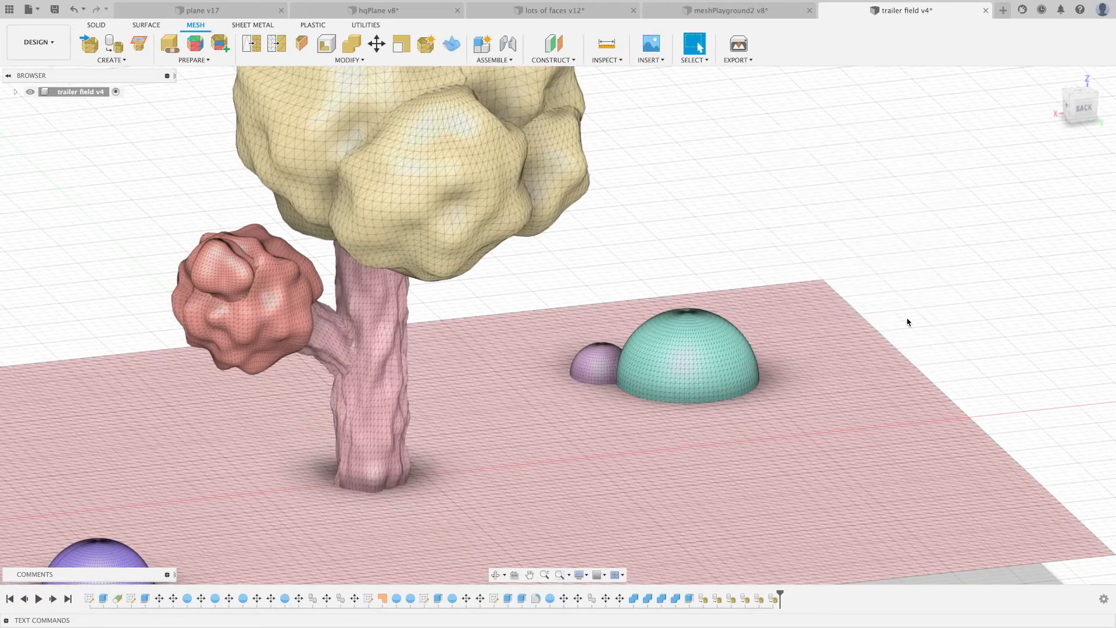
- Roughen the rocks and the ground plane with noise
click(452, 44)
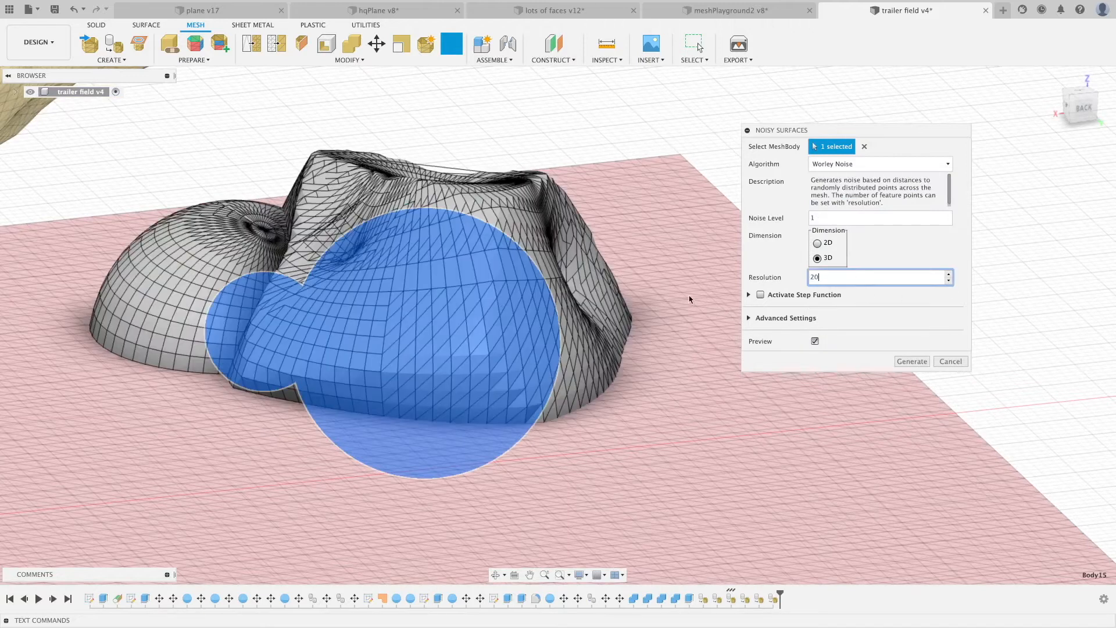
click(815, 342)
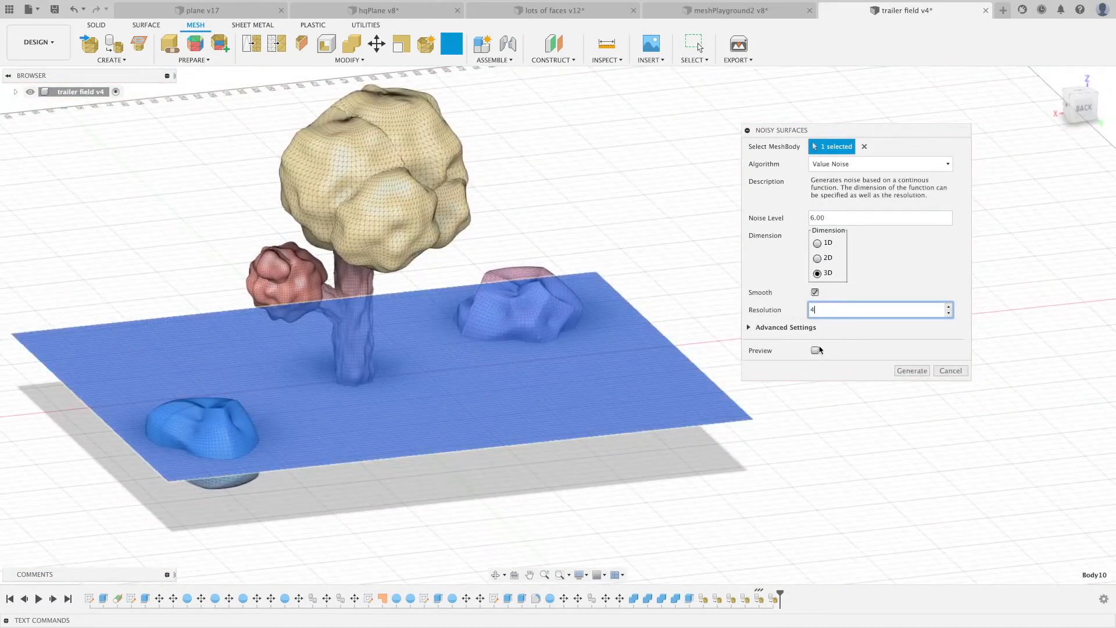
click(912, 371)
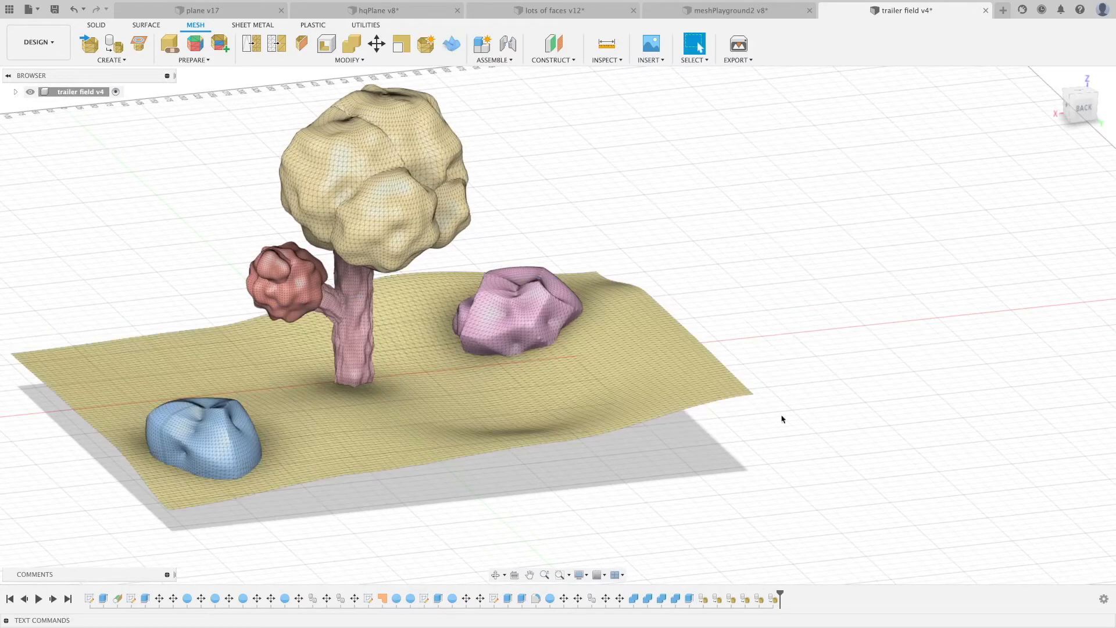